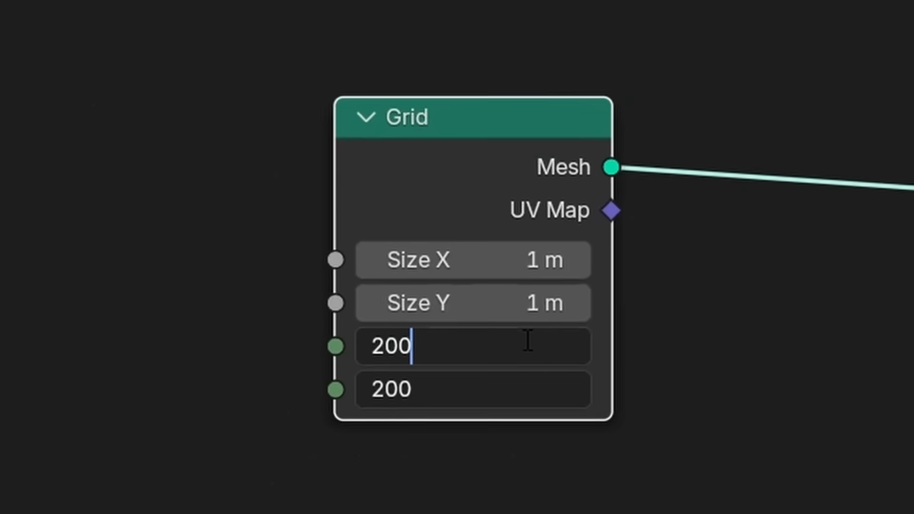
# Confirm 200 grid vertices and load MonaLisa.png into an Image Texture node.
pyautogui.press('Return')
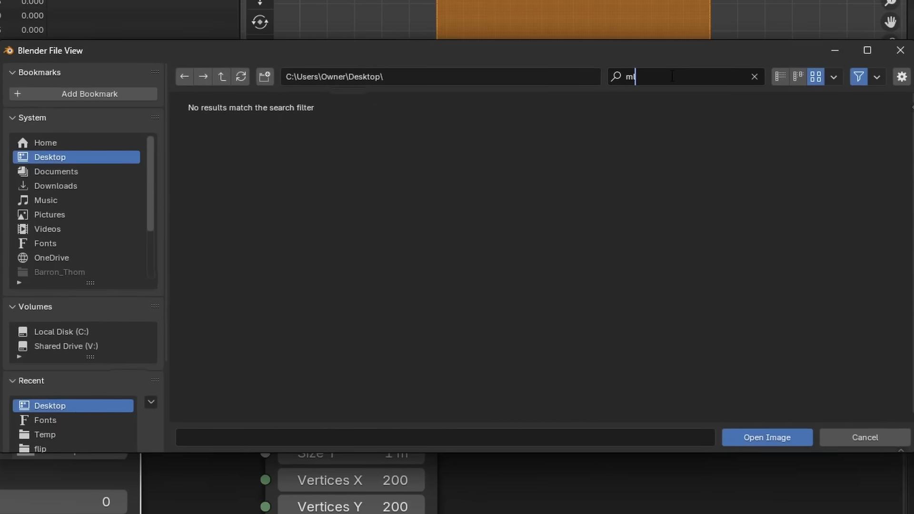
pyautogui.write('onali')
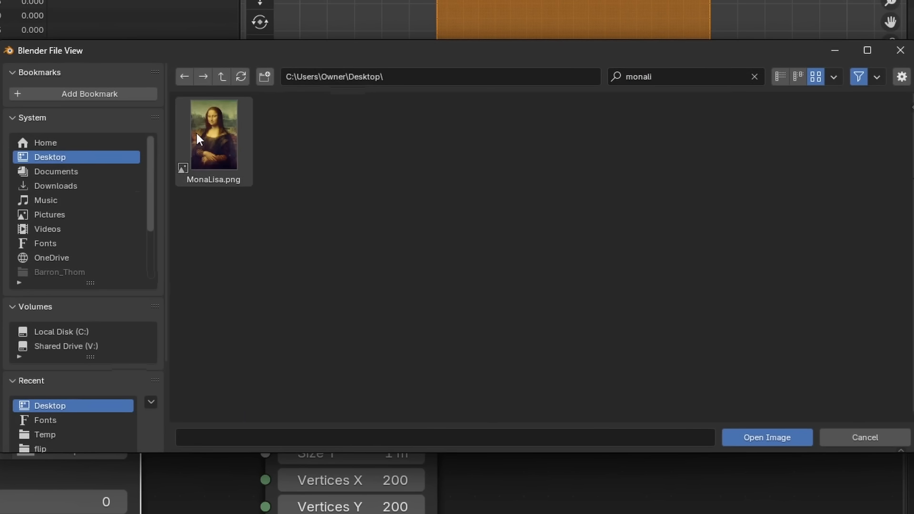
pyautogui.click(766, 437)
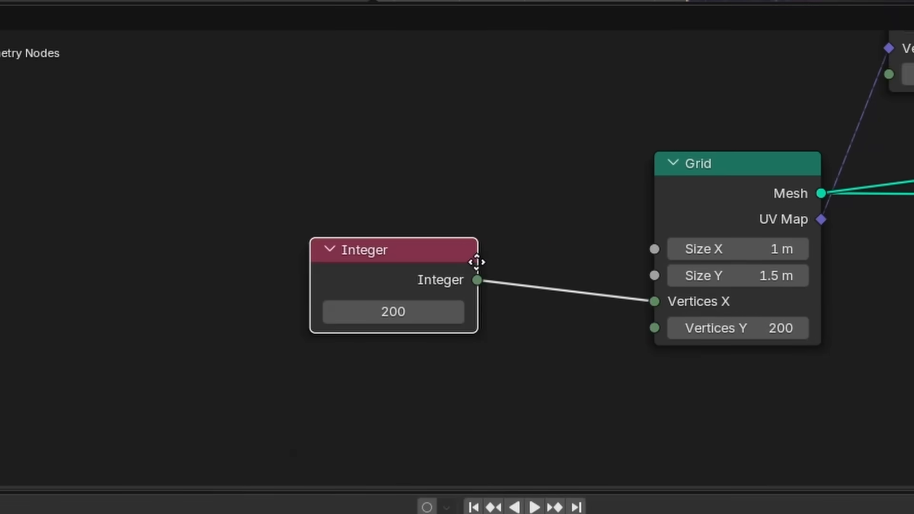
pyautogui.write('m')
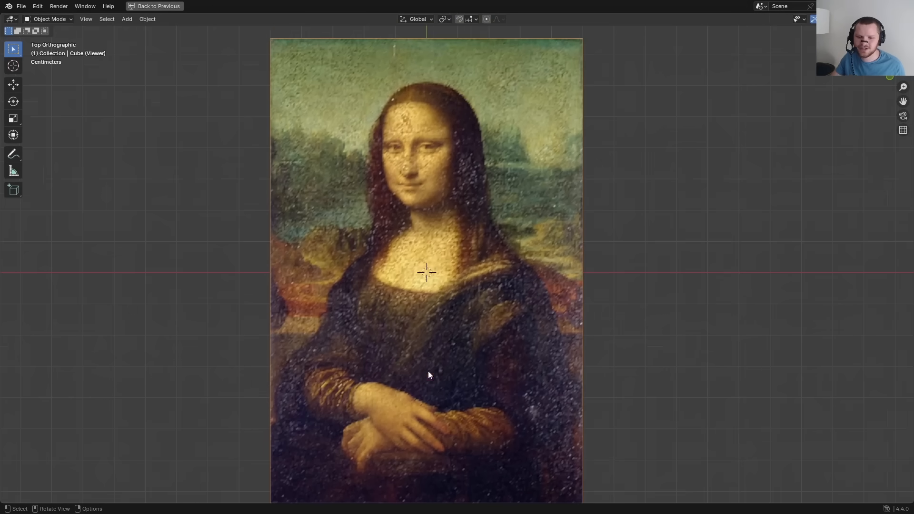
# Zoom the viewport to see the Mona Lisa mapped across the grid.
pyautogui.scroll(3)
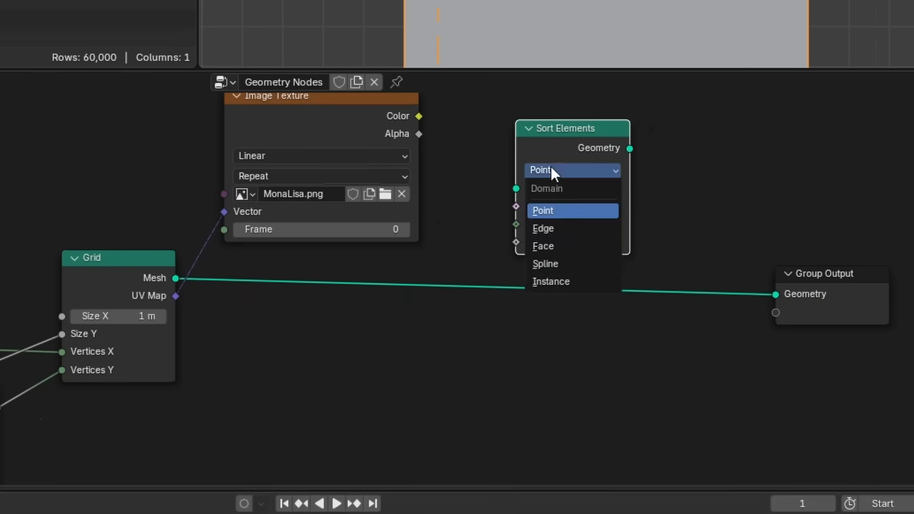
# Sort elements by Face and name the stored colour attribute 'pixel'.
pyautogui.click(542, 246)
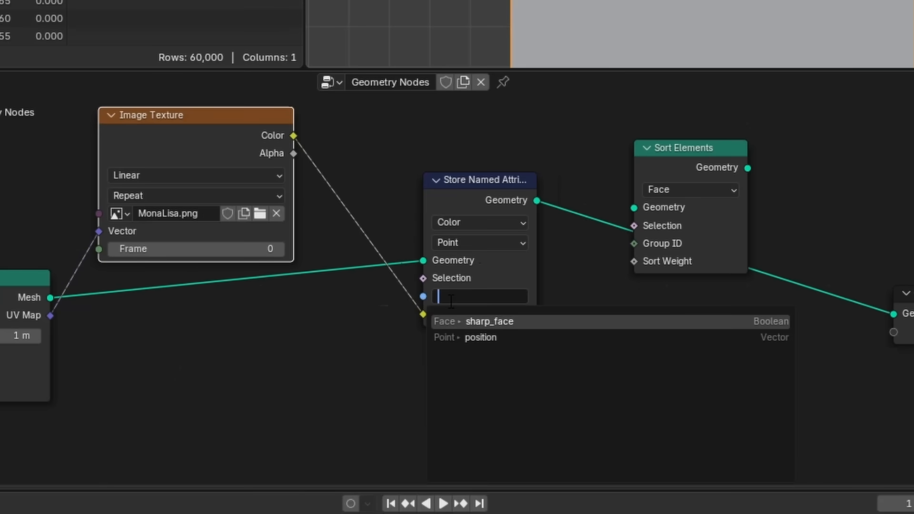
pyautogui.click(479, 243)
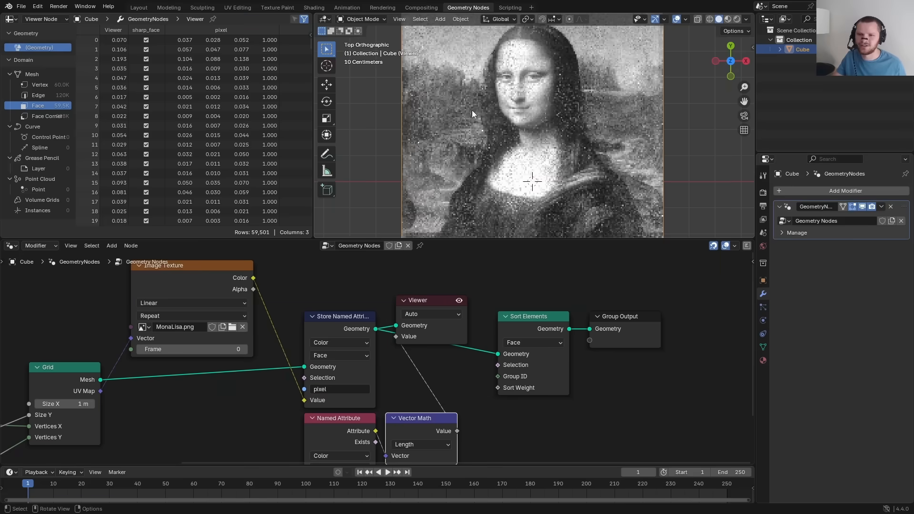
pyautogui.scroll(-3)
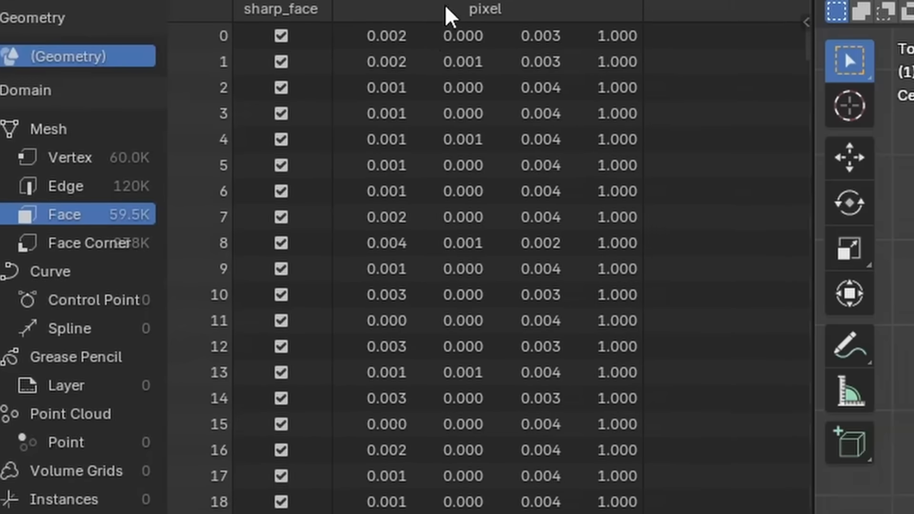
pyautogui.moveTo(799, 70)
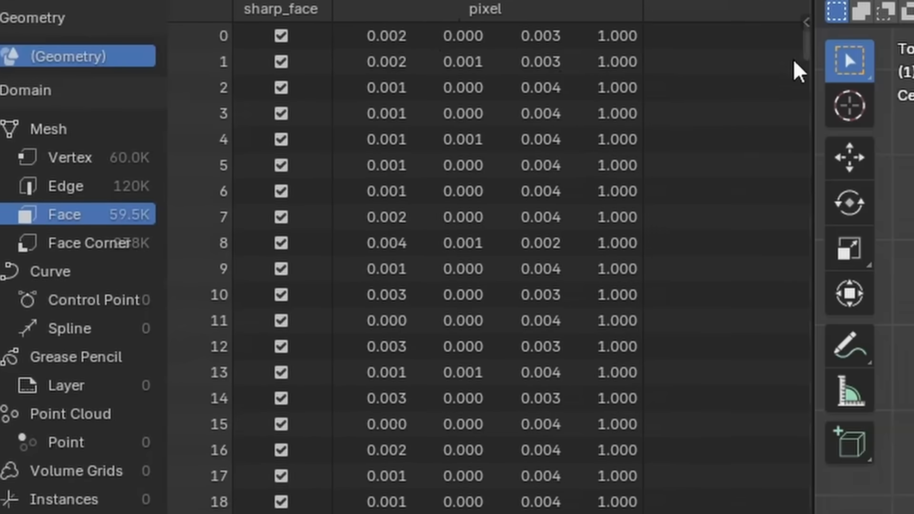
pyautogui.scroll(-3)
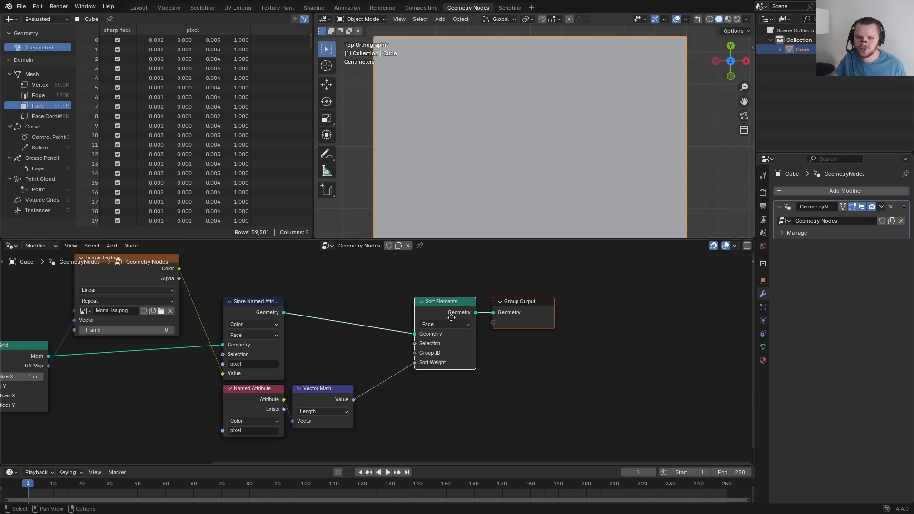
pyautogui.moveTo(454, 322)
pyautogui.write('split')
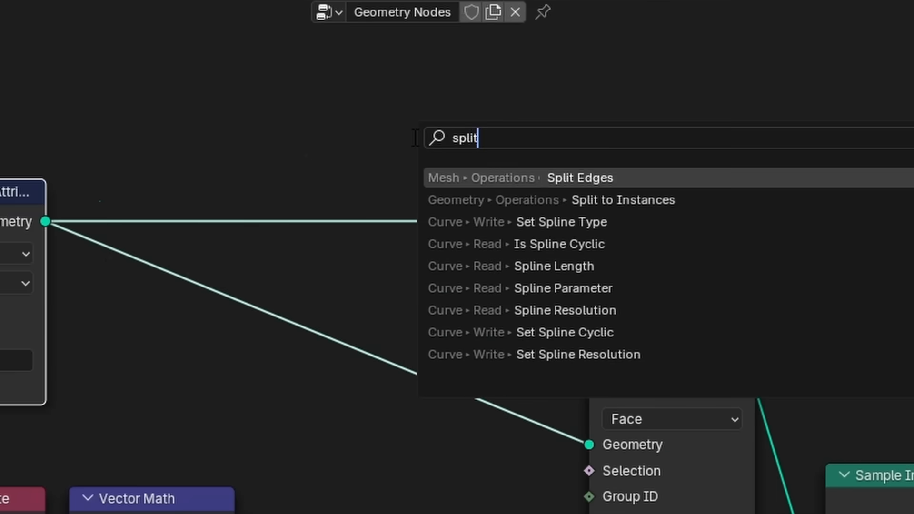
# Add Split Edges and Edge Vertices nodes to begin the X-direction edge test.
pyautogui.click(579, 178)
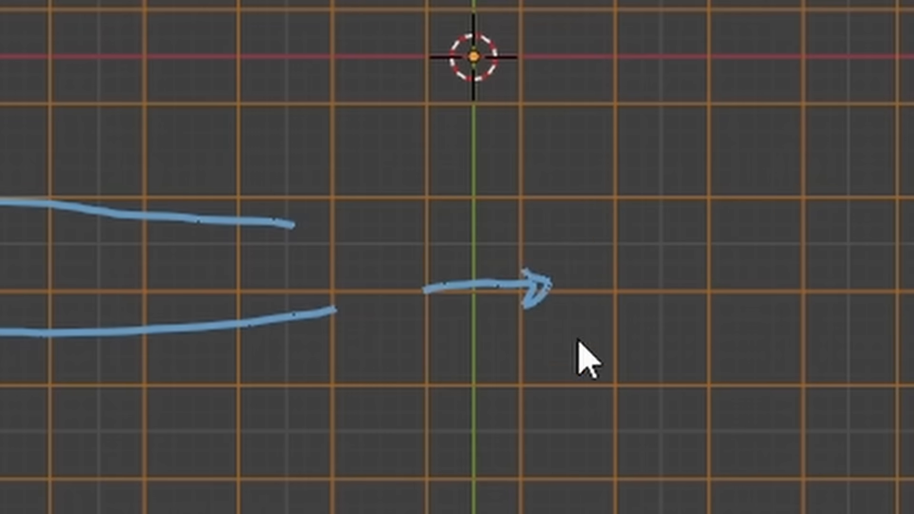
pyautogui.moveTo(411, 274)
pyautogui.write('edge v')
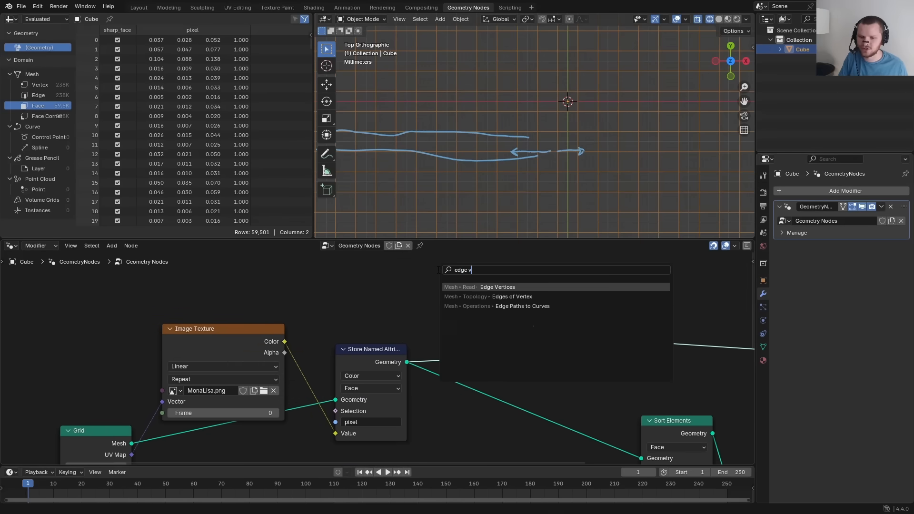
pyautogui.click(497, 286)
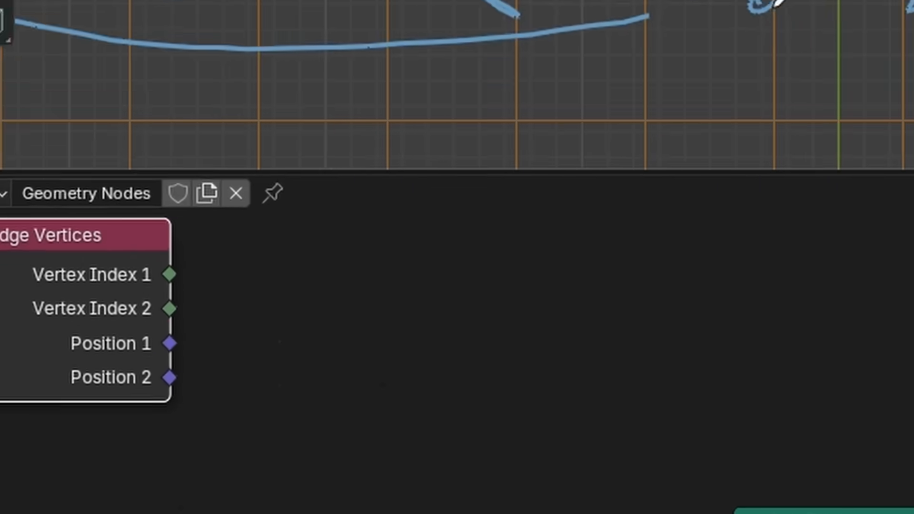
pyautogui.write('s')
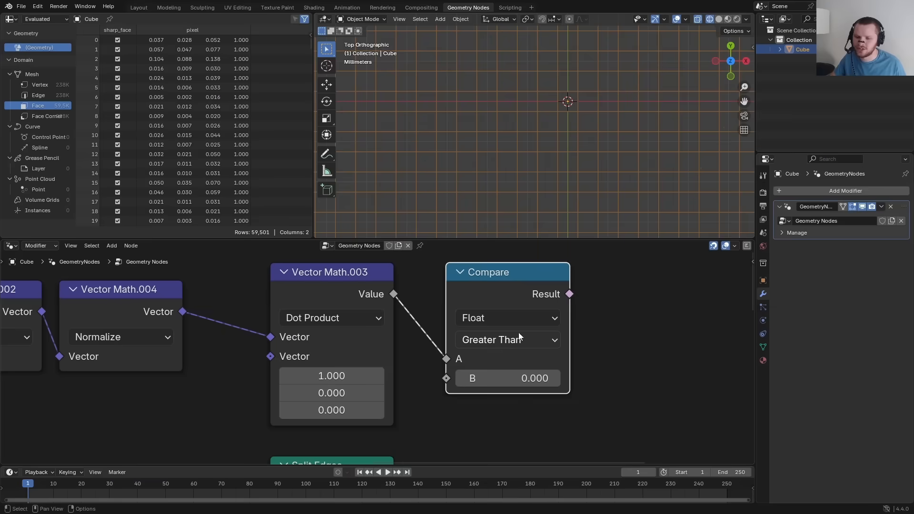
pyautogui.moveTo(519, 357)
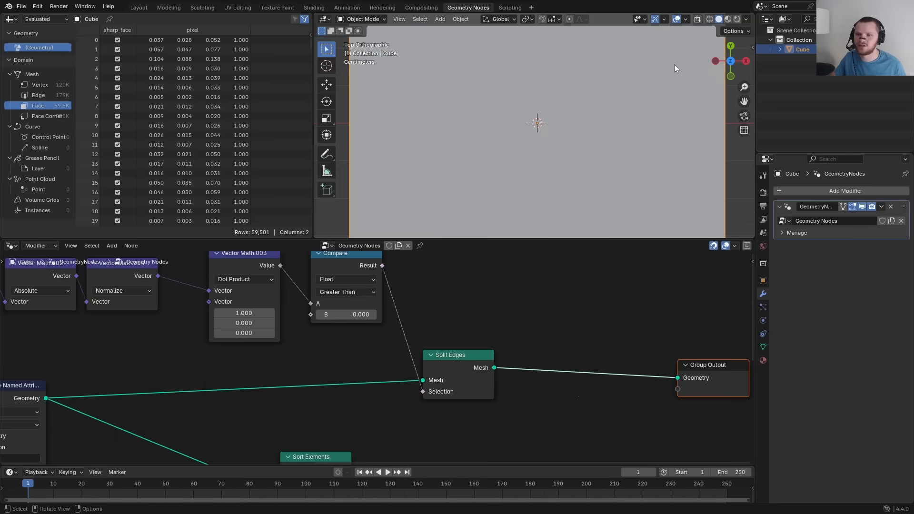
# Add a Scale Elements node after Split Edges with scale 0.87.
pyautogui.write('sca')
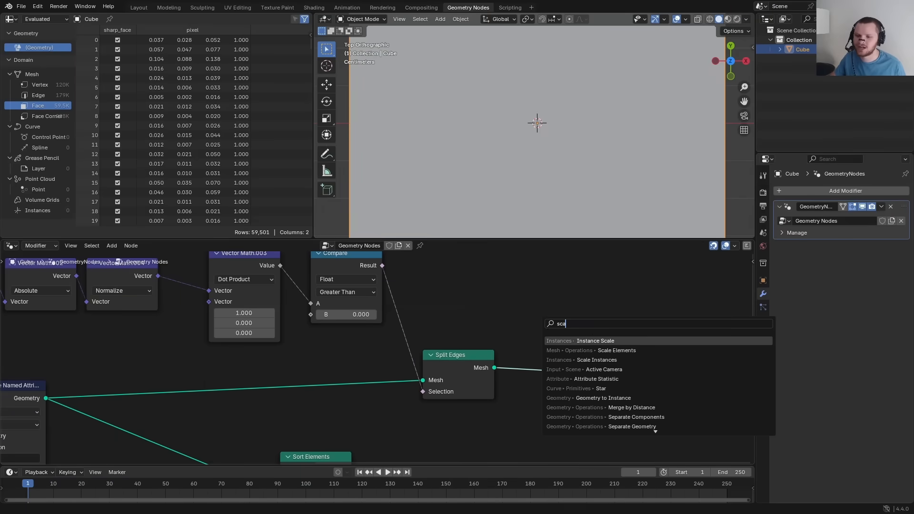
pyautogui.click(591, 349)
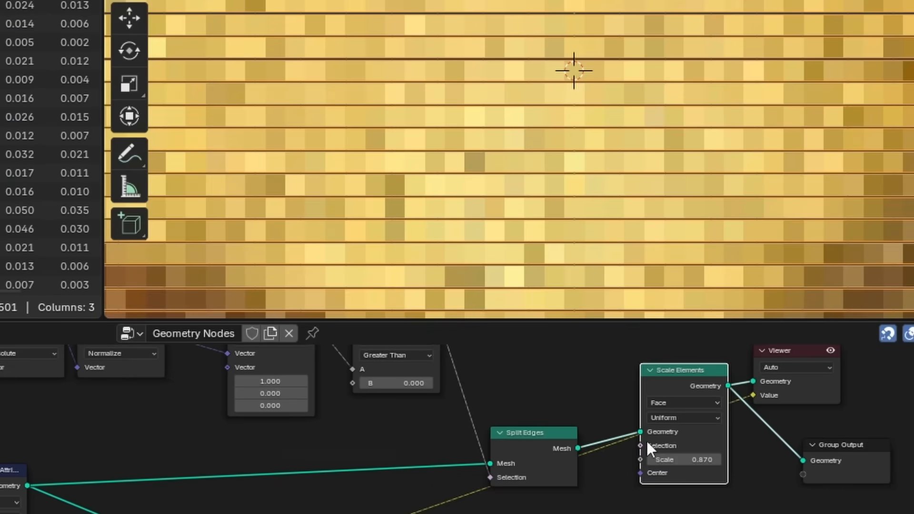
pyautogui.click(683, 459)
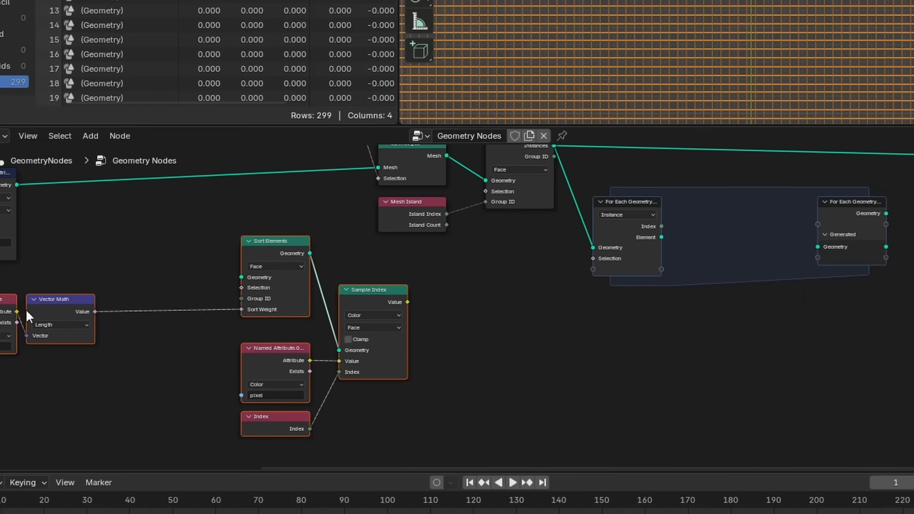
# Set the loop's Store Named Attribute to Color type with the name 'pixel'.
pyautogui.scroll(3)
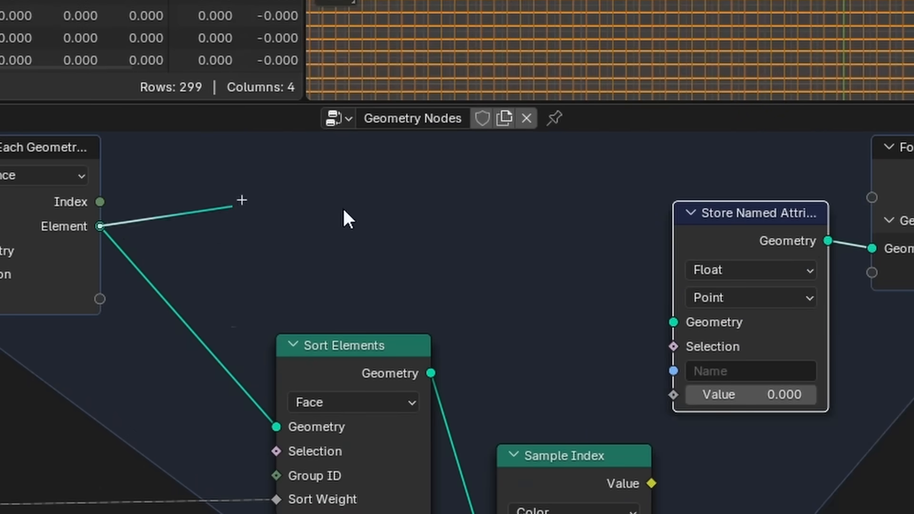
pyautogui.click(750, 269)
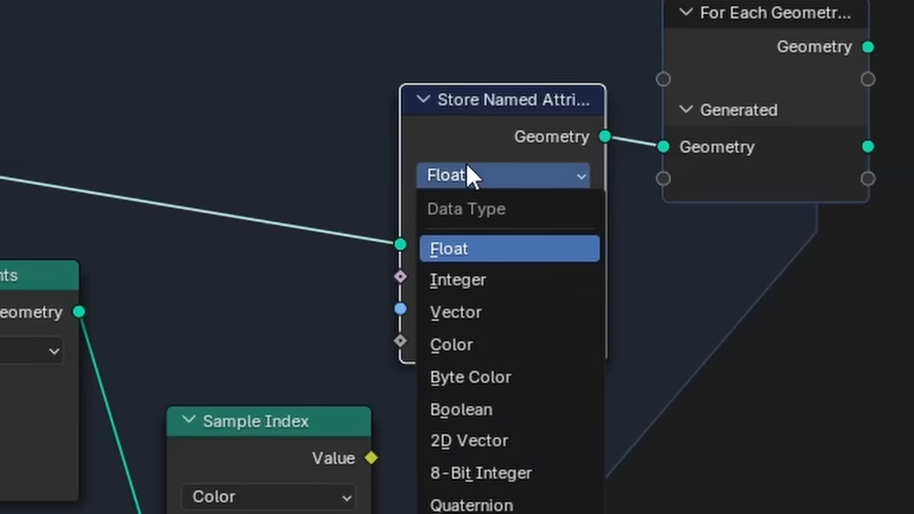
pyautogui.click(452, 344)
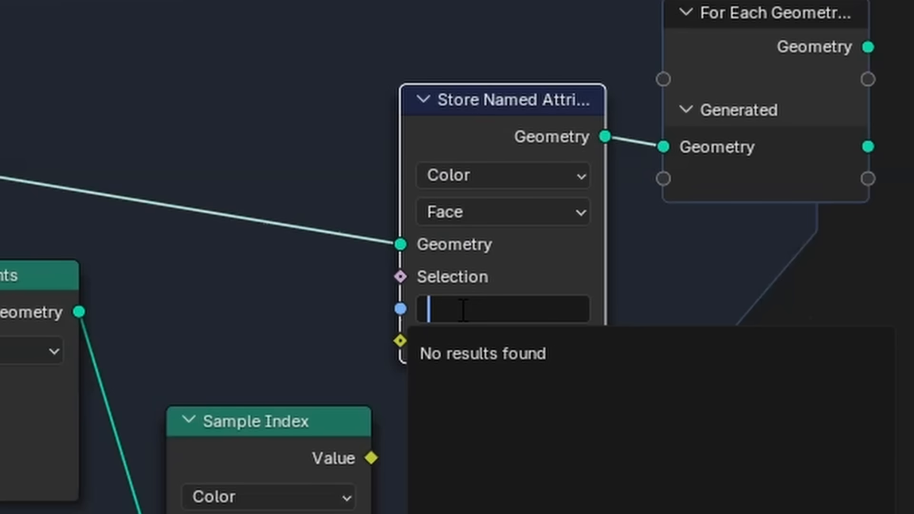
pyautogui.write('pixel')
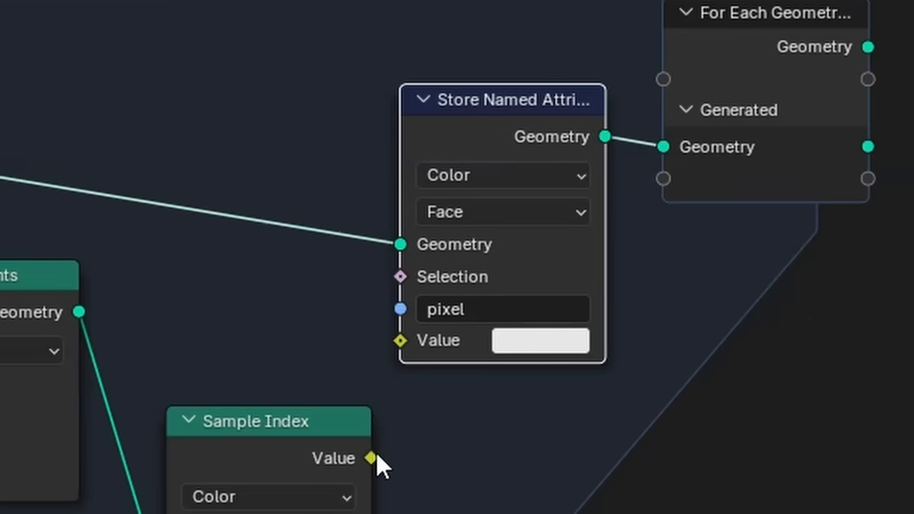
pyautogui.scroll(-3)
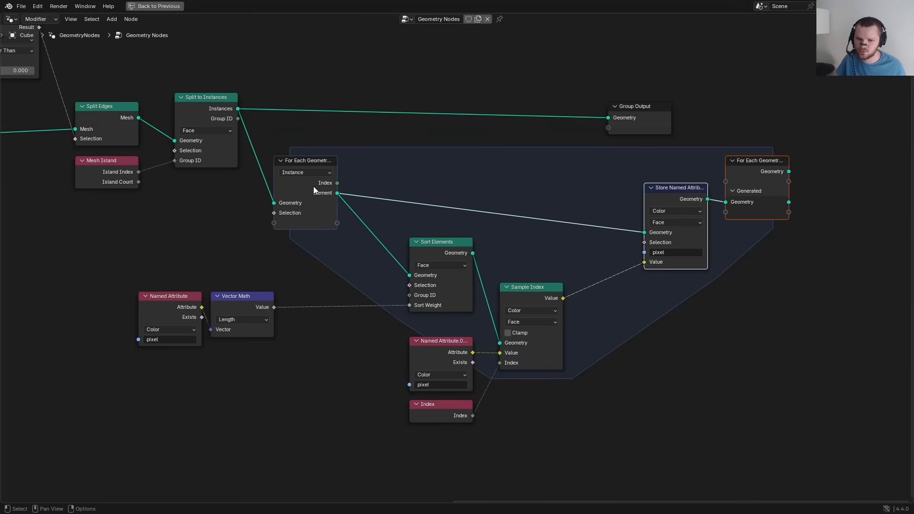
pyautogui.moveTo(170, 295); pyautogui.dragTo(242, 250)
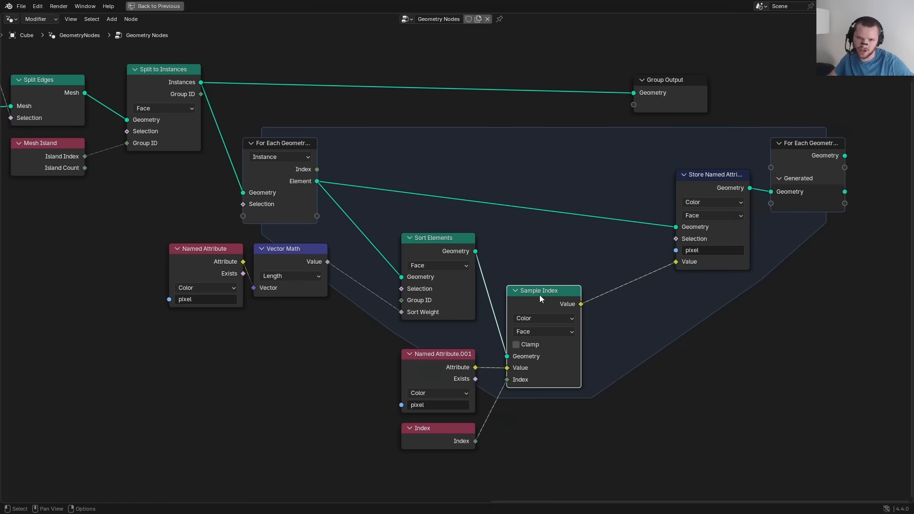
pyautogui.moveTo(711, 216)
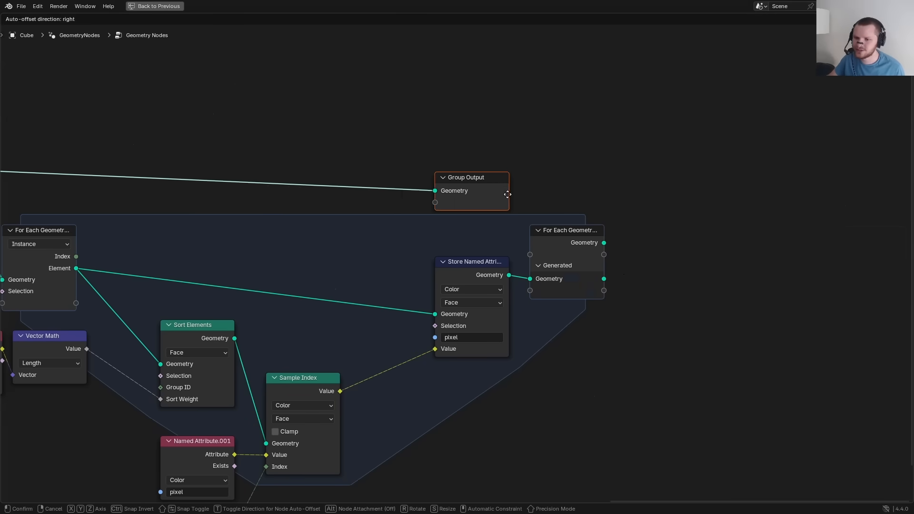
# Move Group Output aside and insert Realize Instances before Sort Elements in the loop.
pyautogui.click(639, 215)
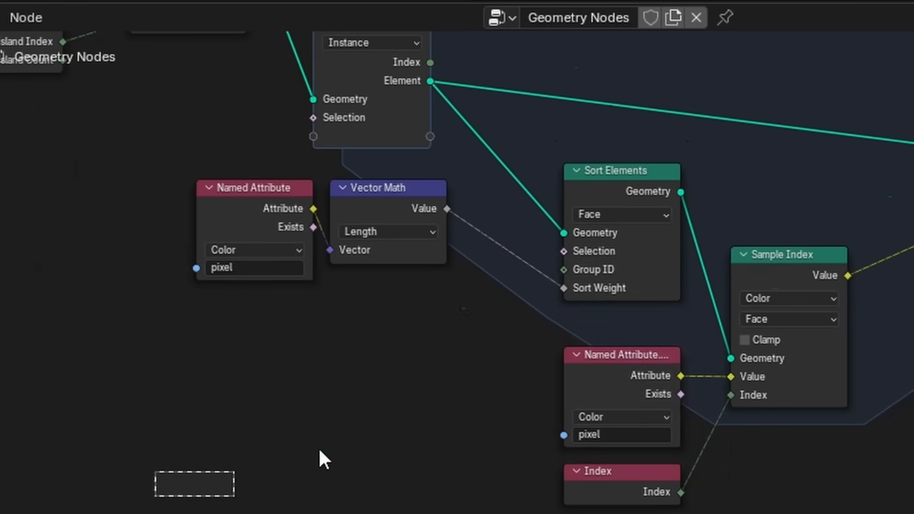
pyautogui.scroll(3)
pyautogui.write('rea')
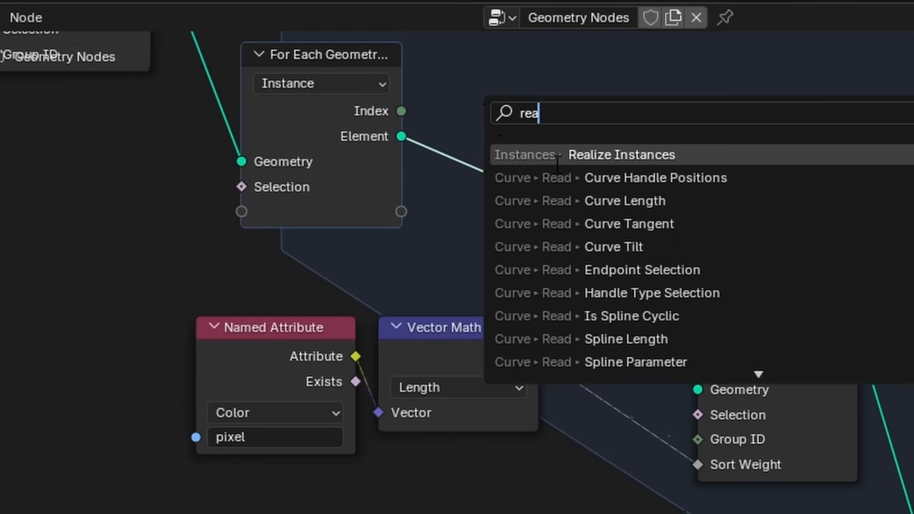
pyautogui.click(622, 154)
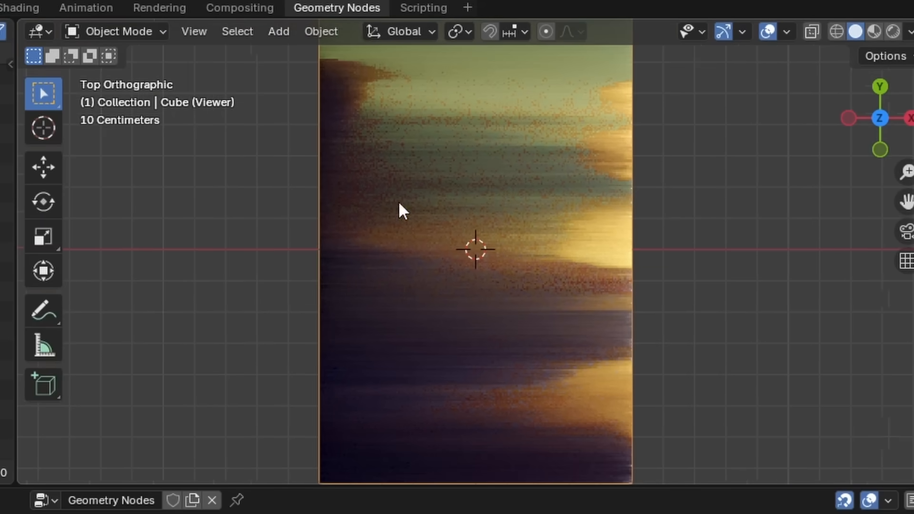
pyautogui.moveTo(748, 235)
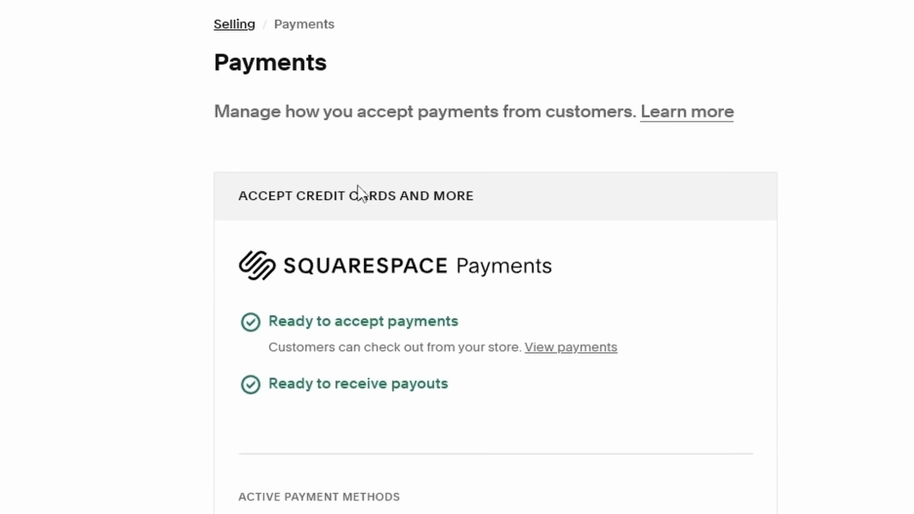
# Open the Squarespace Assets library and select the rocky animated GIF.
pyautogui.scroll(-3)
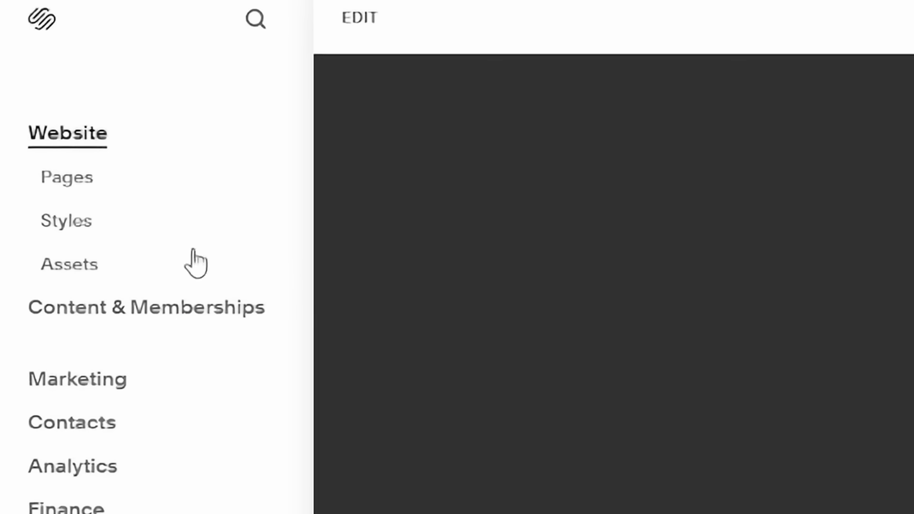
pyautogui.click(69, 264)
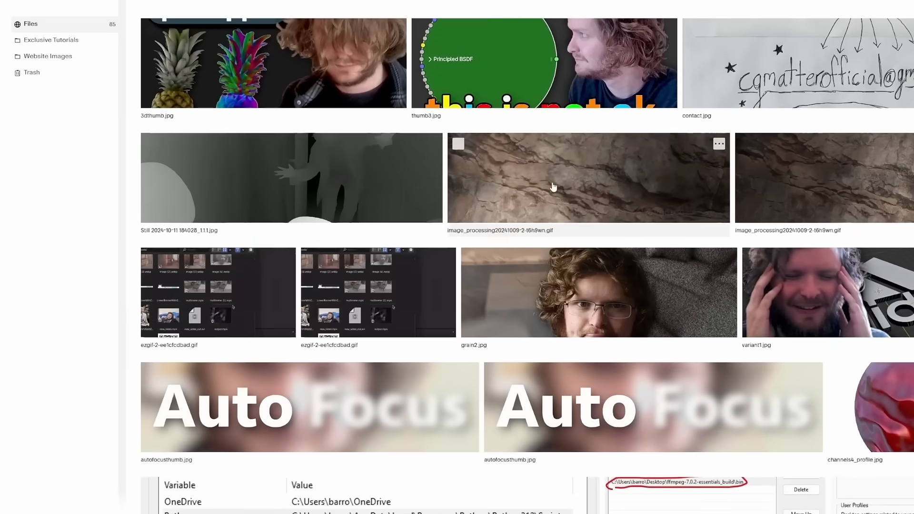
pyautogui.click(50, 40)
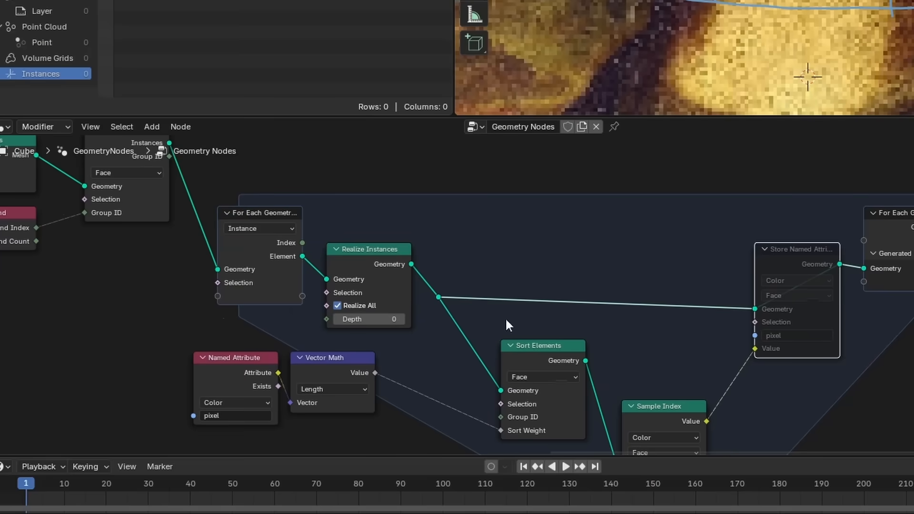
pyautogui.scroll(-3)
pyautogui.write('le')
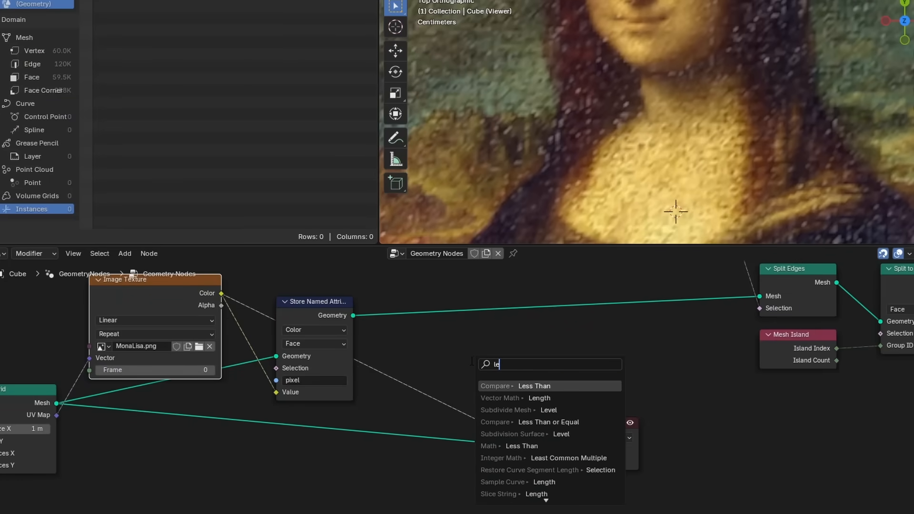
# Add Vector Math Length and a Greater Than 0.35 math node on the pixel colour.
pyautogui.click(515, 398)
pyautogui.write('m')
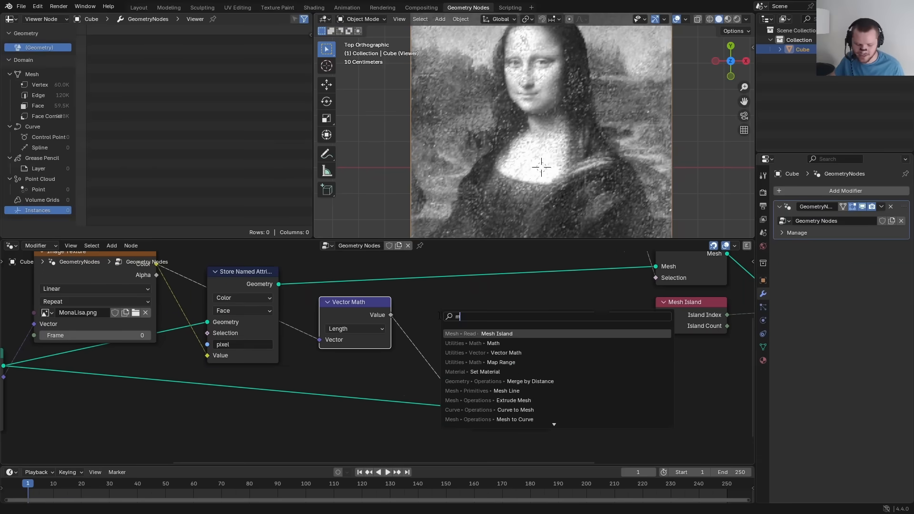
pyautogui.click(492, 343)
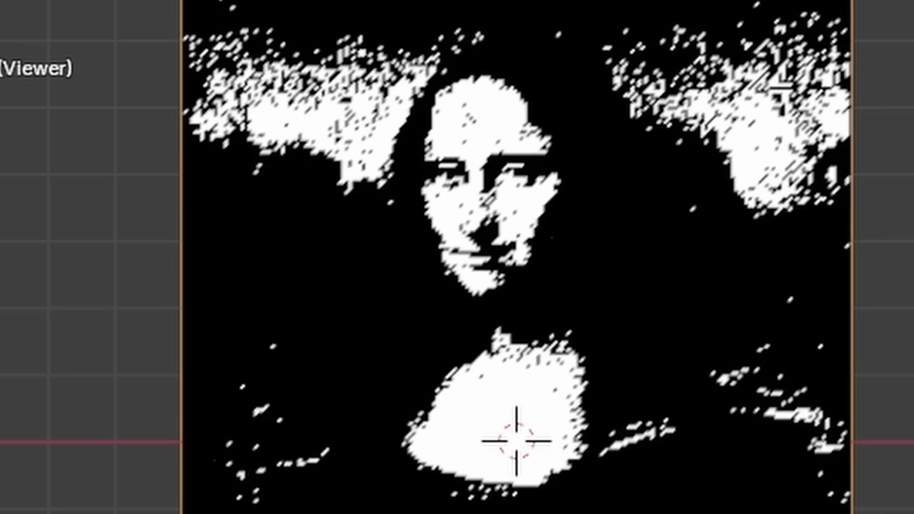
pyautogui.moveTo(273, 251)
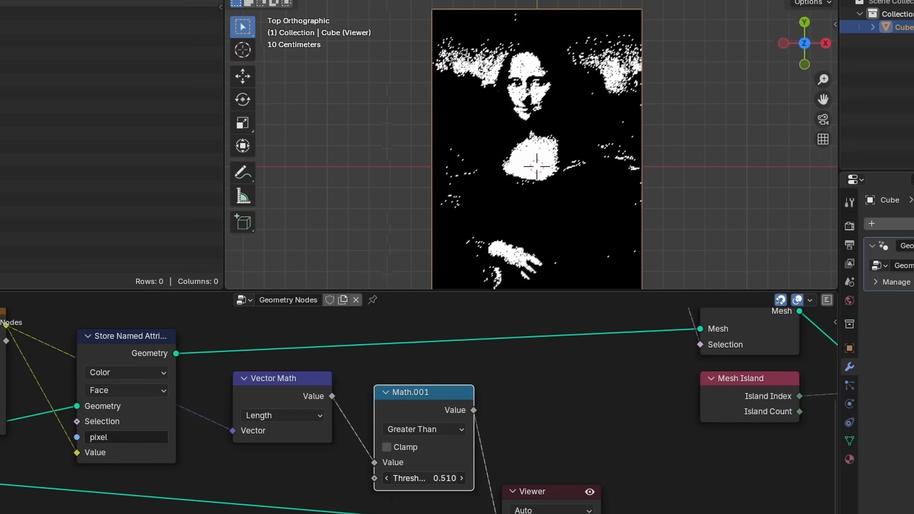
pyautogui.write('bl')
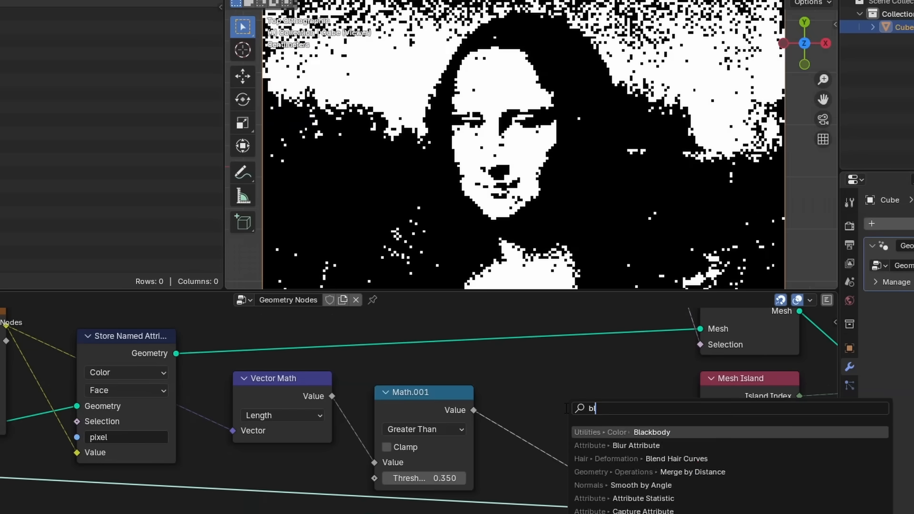
pyautogui.click(635, 445)
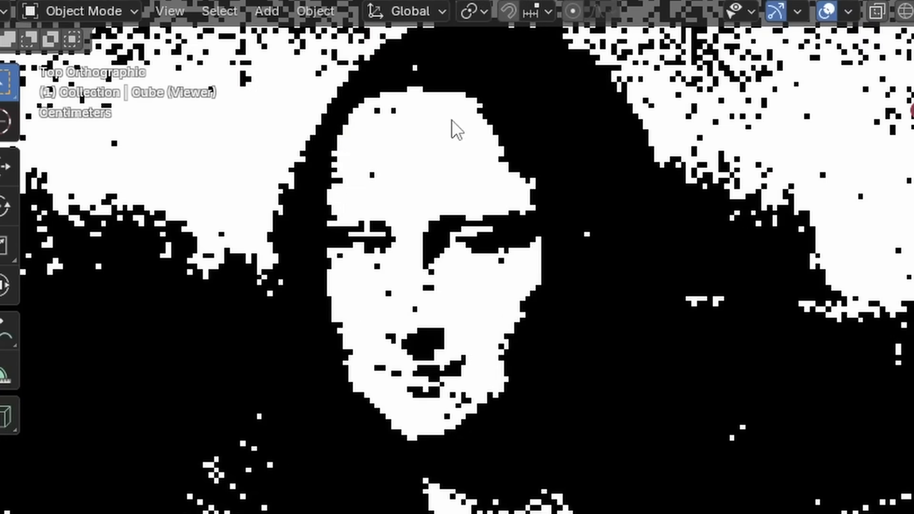
pyautogui.moveTo(494, 175)
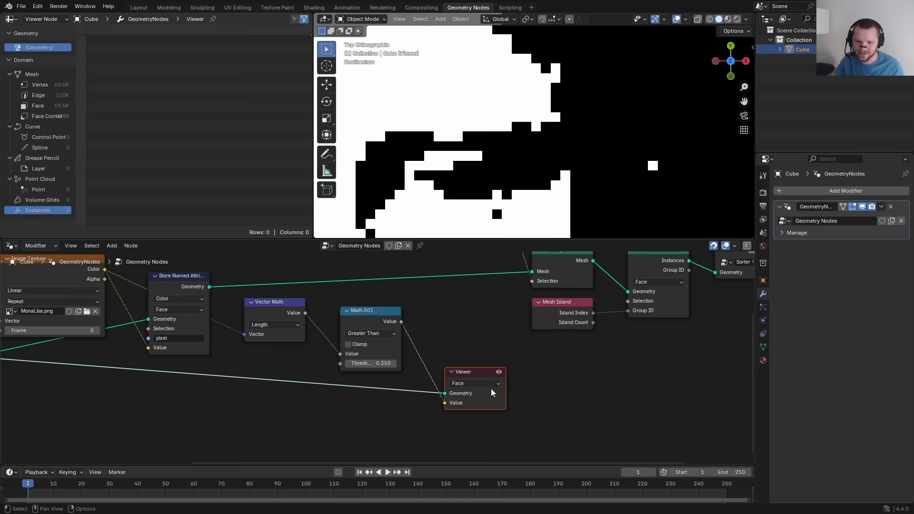
# Add a Face Group Boundaries node to the masking setup.
pyautogui.write('fac')
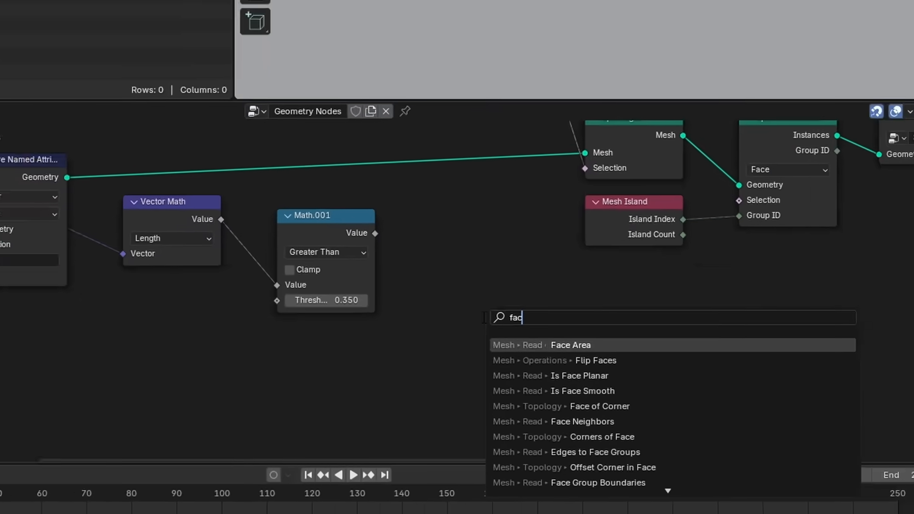
pyautogui.click(596, 483)
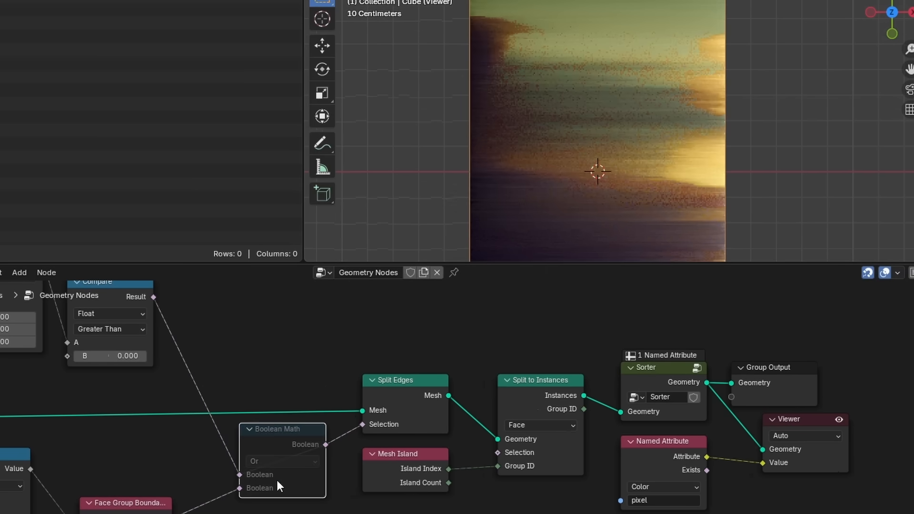
# Zoom the node graph toward the Sorter group's sorting section.
pyautogui.scroll(3)
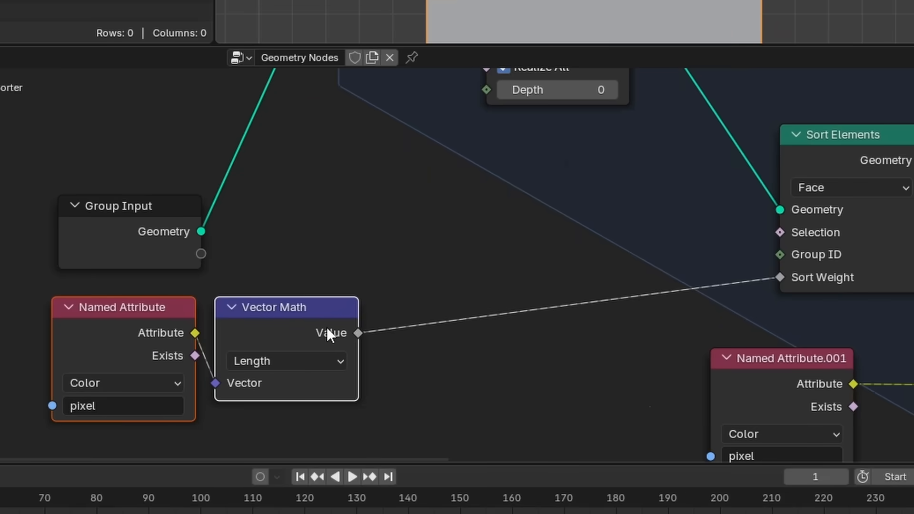
# Search 'math' in the add menu to place a Math node inside the Sorter group.
pyautogui.write('math')
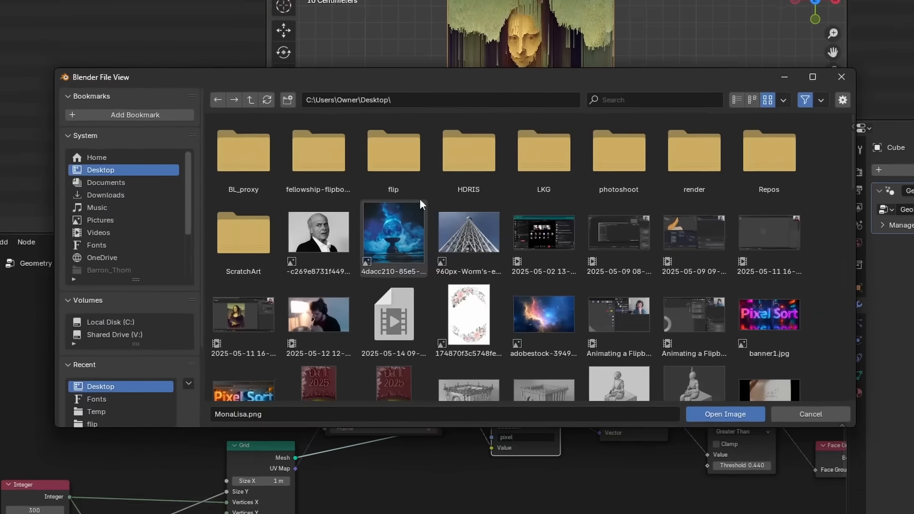
# Choose the black-and-white portrait JPG as the Image Texture source.
pyautogui.click(726, 414)
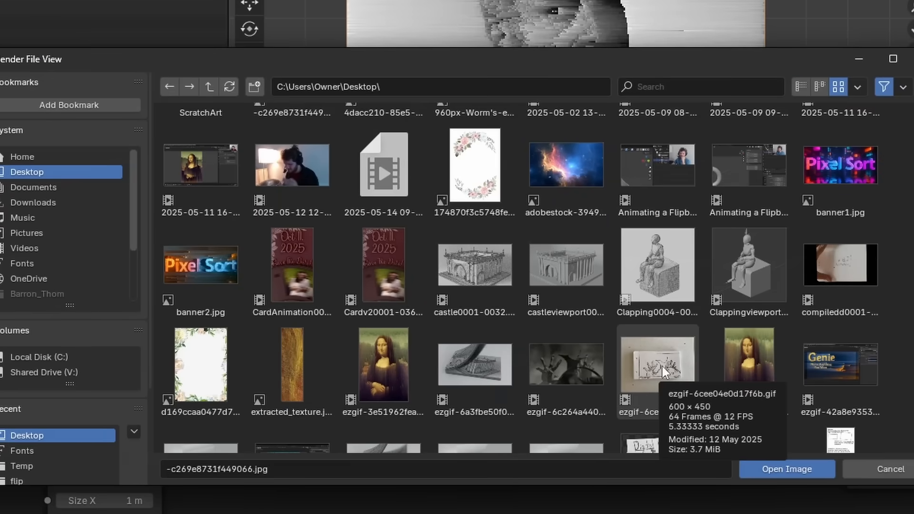
# Load the 64-frame animated GIF into the Image Texture and scrub its Frame field to later frames.
pyautogui.click(785, 468)
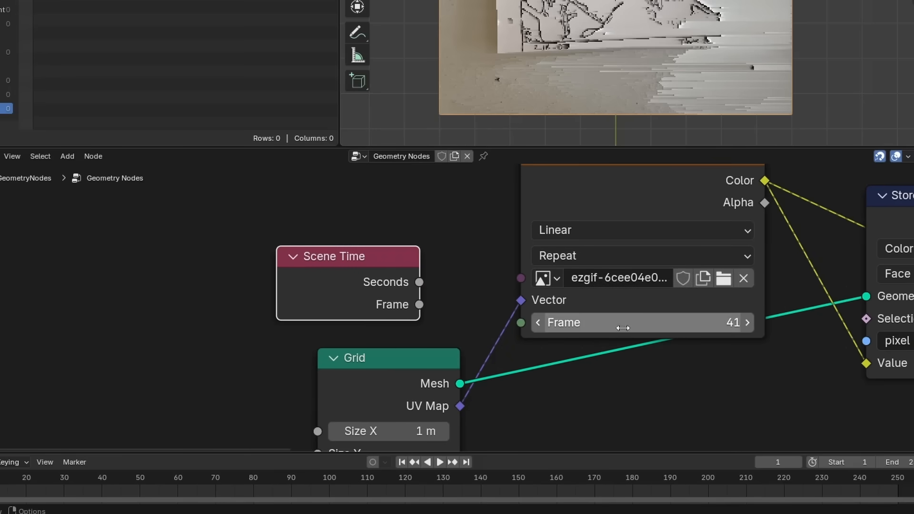
pyautogui.moveTo(333, 256); pyautogui.dragTo(130, 175)
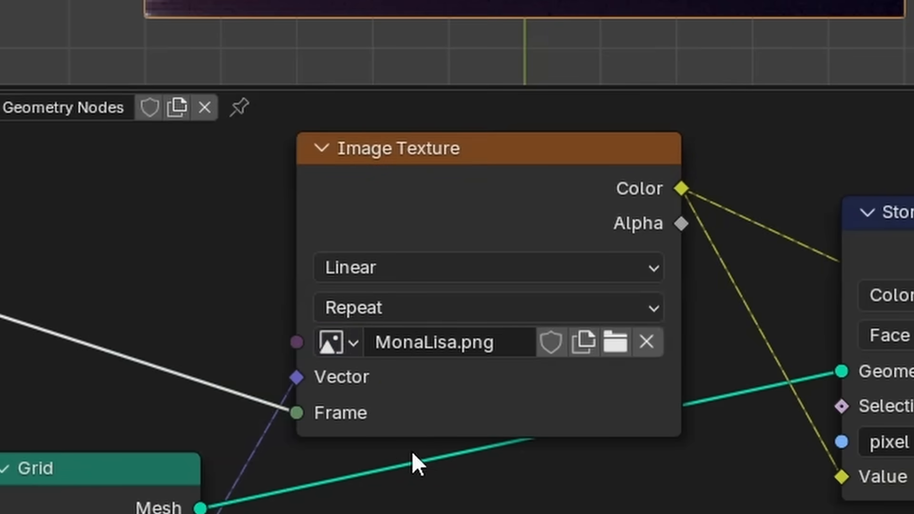
# Add an Image node holding MonaLisa.png to feed the width/height aspect-ratio calculation.
pyautogui.write('image')
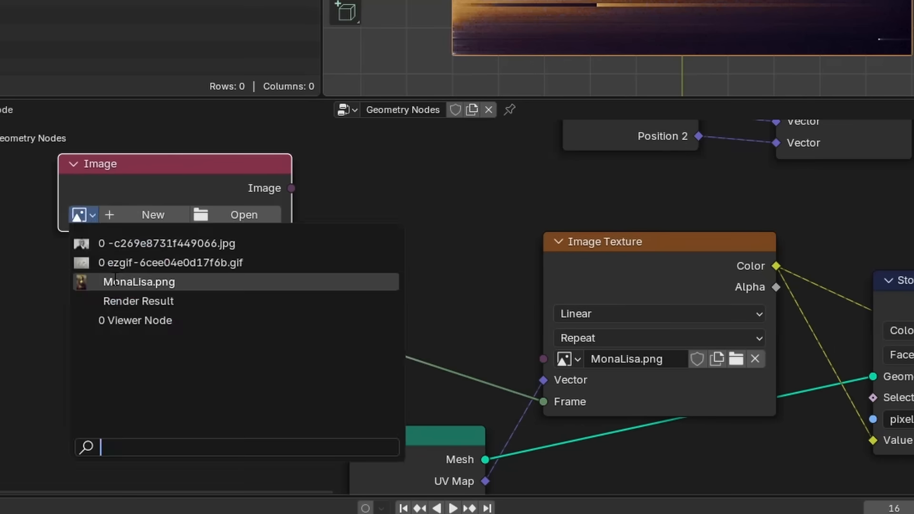
pyautogui.click(138, 282)
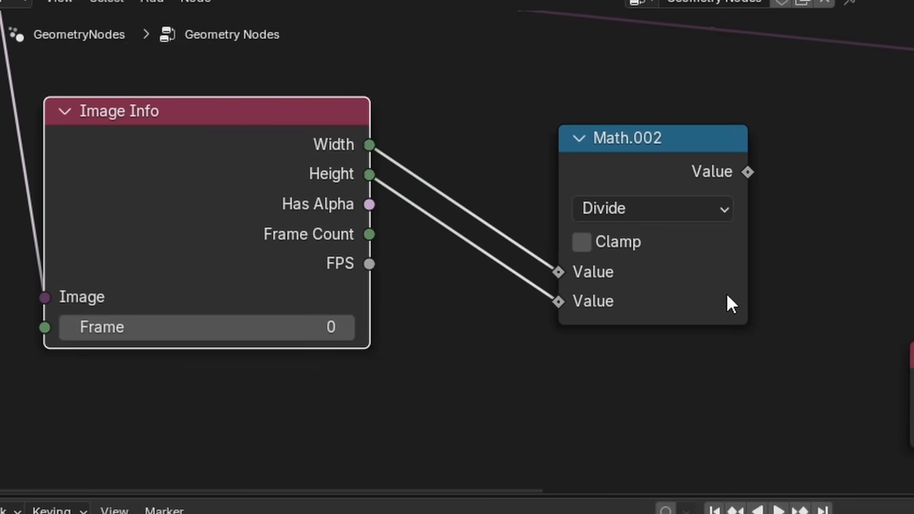
pyautogui.scroll(-3)
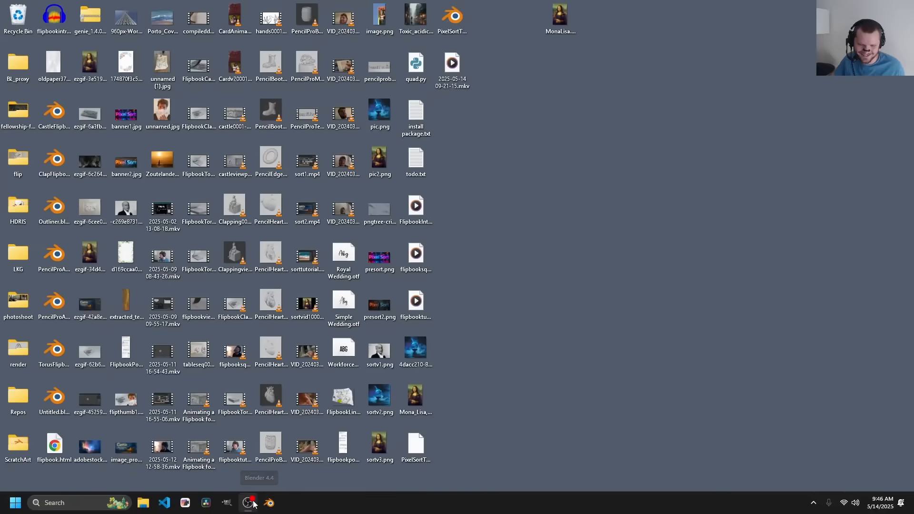
# Relaunch Blender and restore the most recent autosave of the pixel-sort project.
pyautogui.click(251, 502)
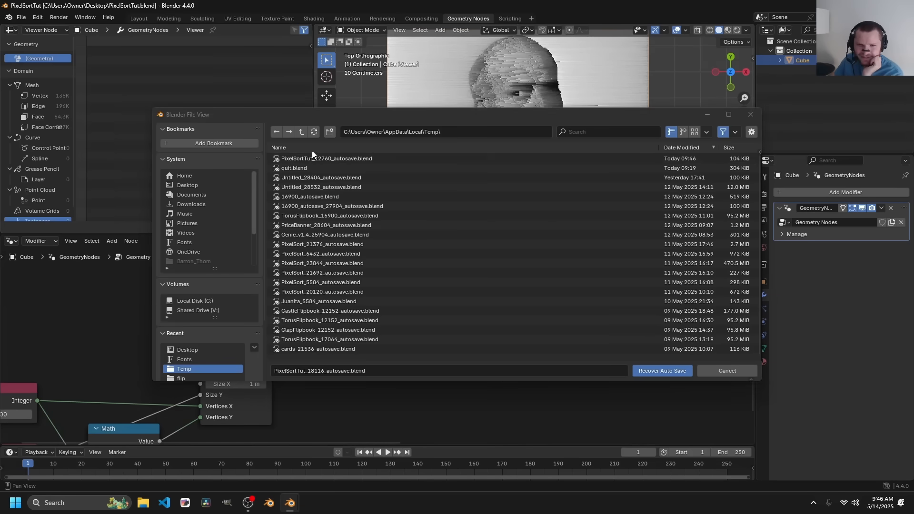
pyautogui.click(661, 371)
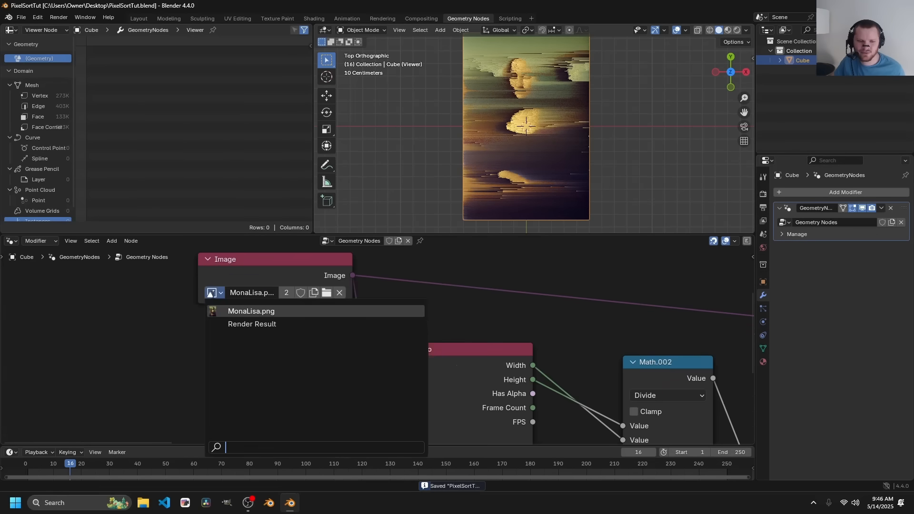
# Swap the source picture for the person-holding-cards photo, then try another image.
pyautogui.click(326, 292)
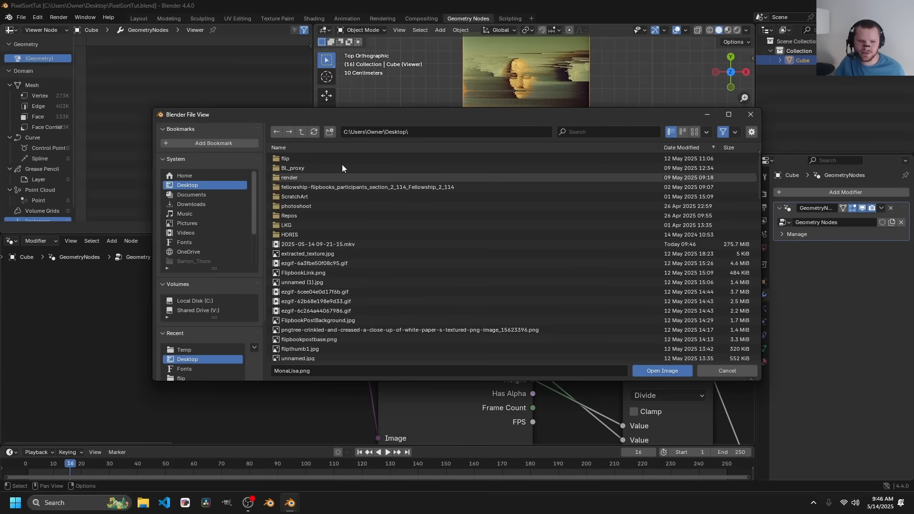
pyautogui.click(660, 371)
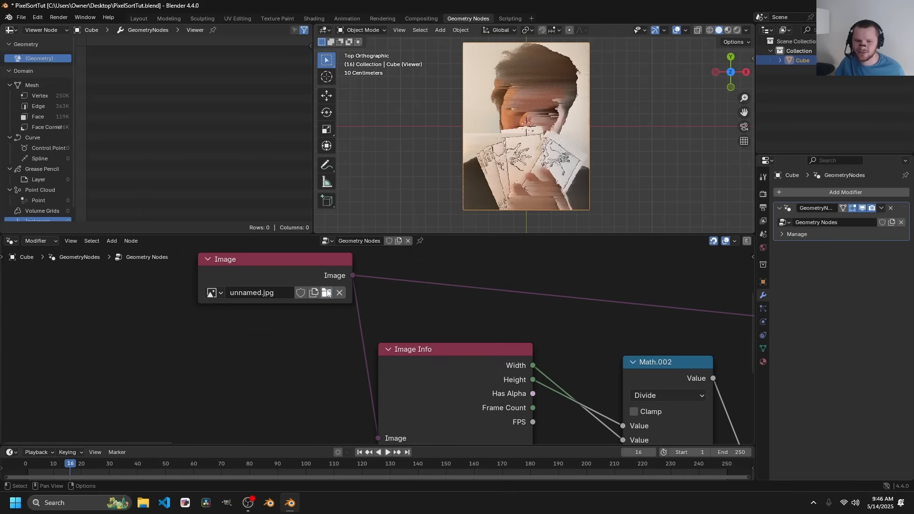
pyautogui.click(323, 293)
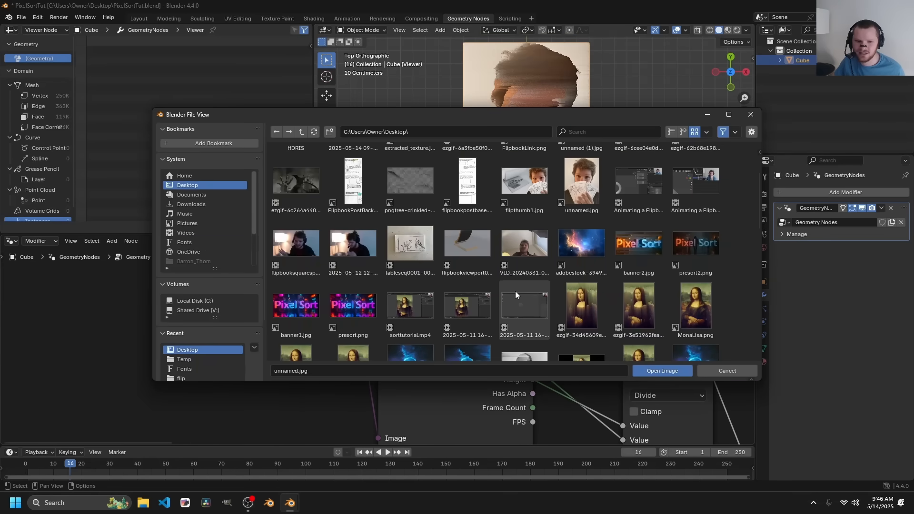
pyautogui.click(661, 370)
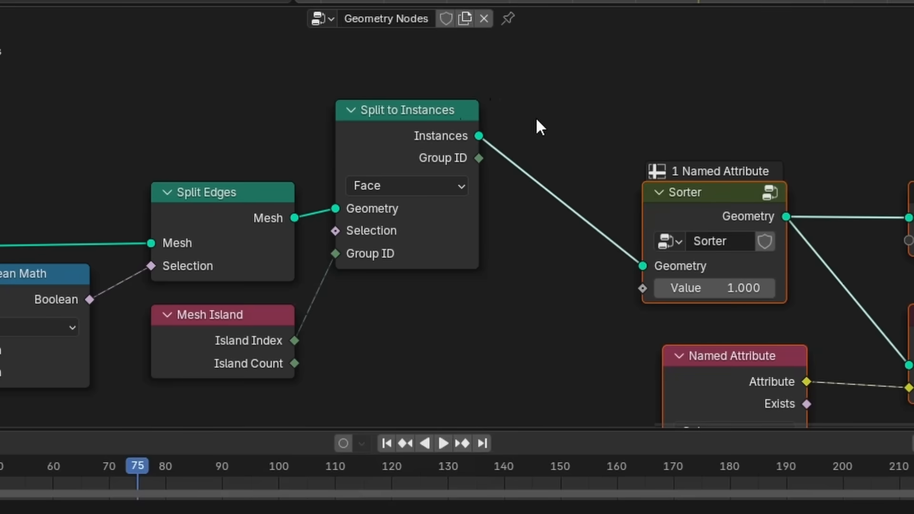
# Insert Separate Geometry on the Instance domain before Sorter, driven by a Boolean Random Value selection.
pyautogui.write('separ')
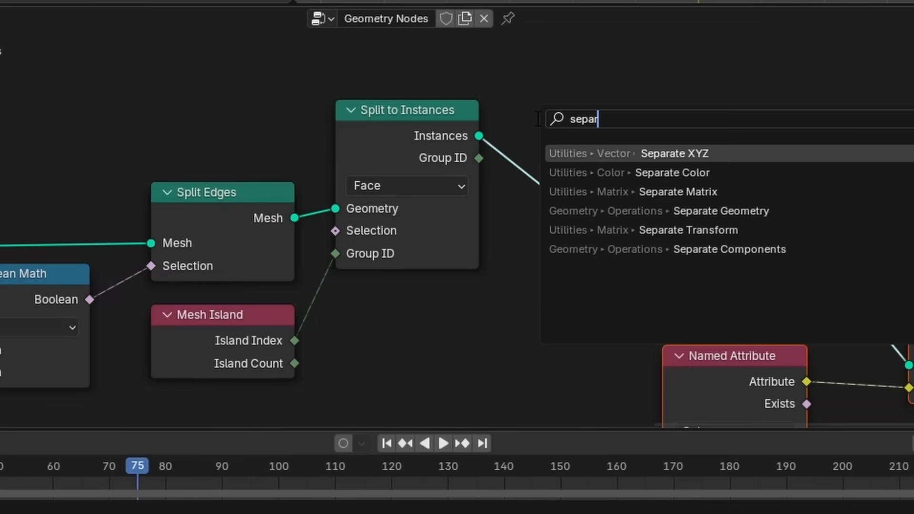
pyautogui.click(720, 210)
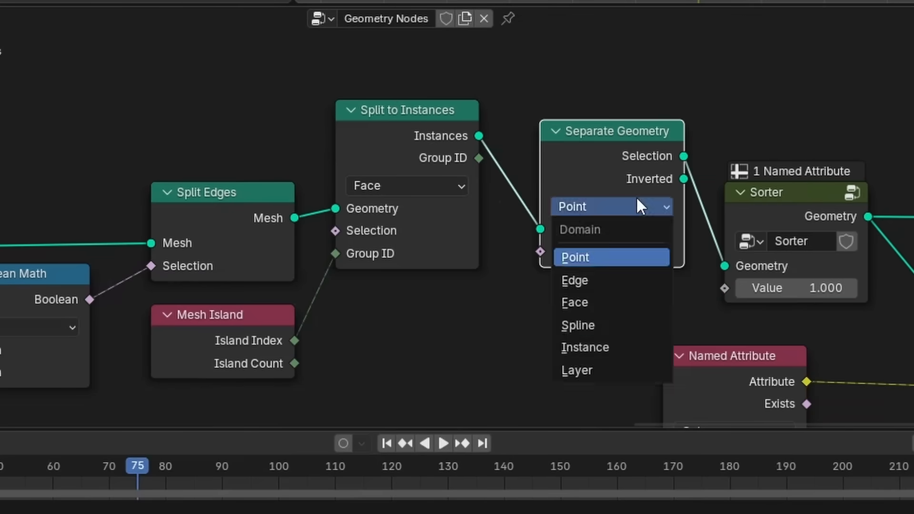
pyautogui.click(585, 346)
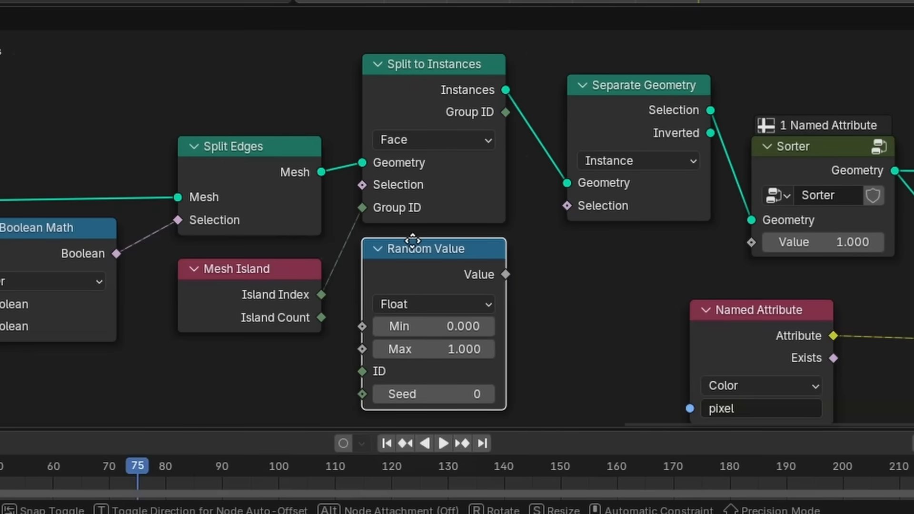
pyautogui.click(433, 302)
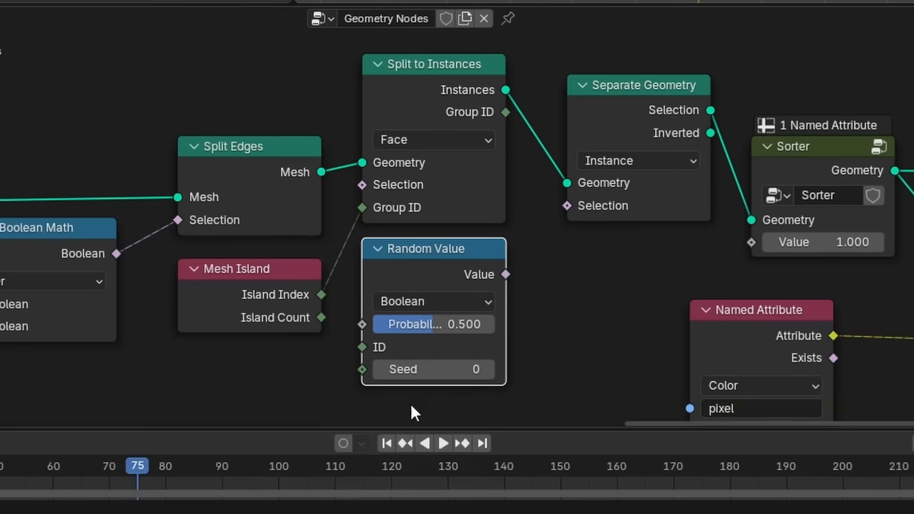
pyautogui.moveTo(509, 285)
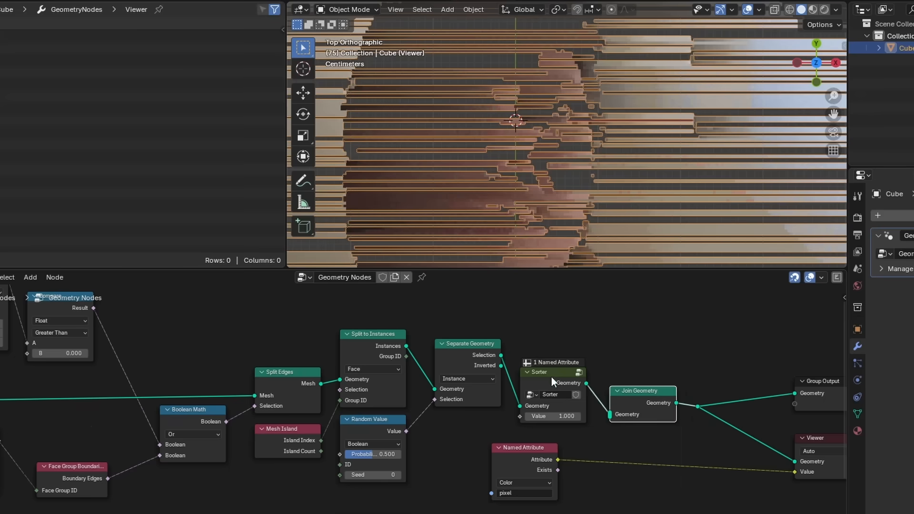
pyautogui.scroll(3)
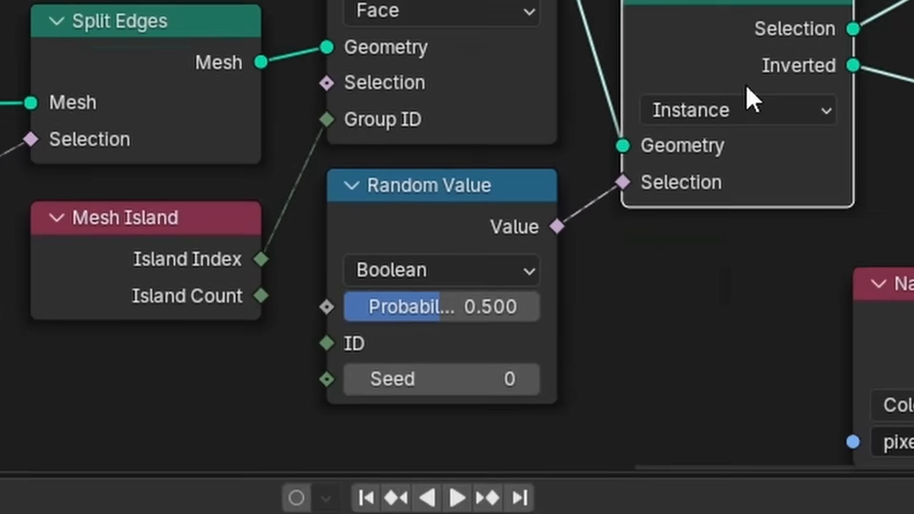
pyautogui.scroll(-3)
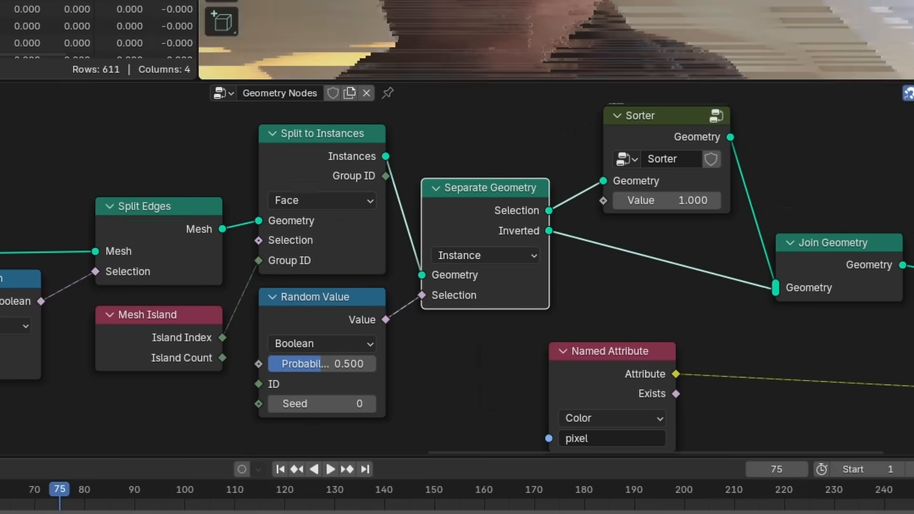